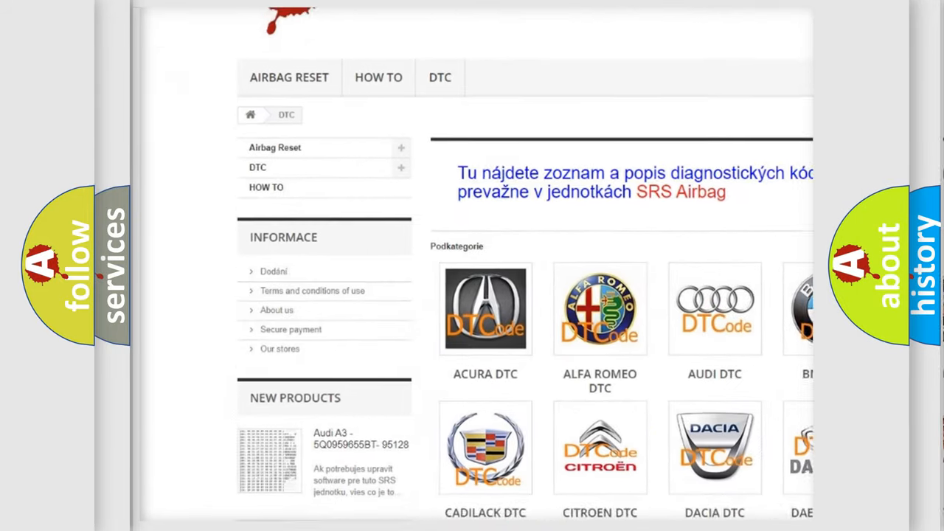
pyautogui.scroll(-3)
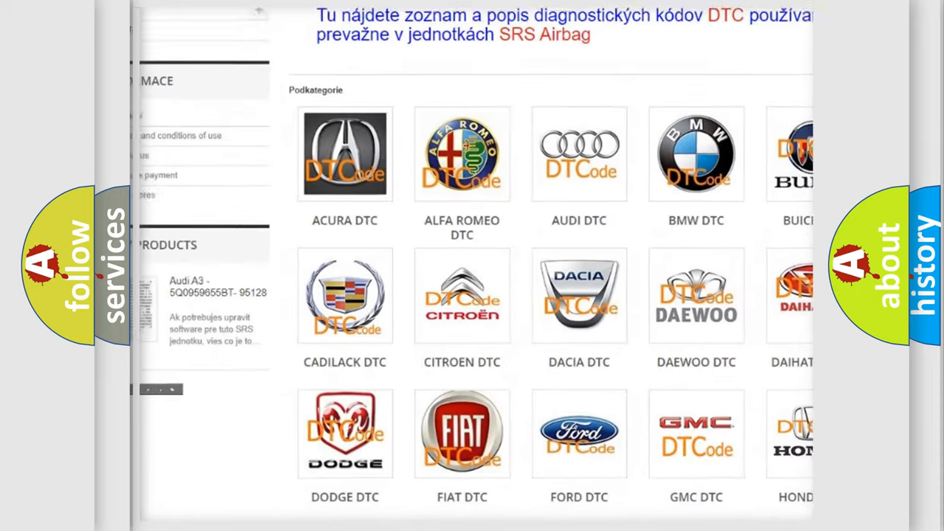
pyautogui.scroll(-3)
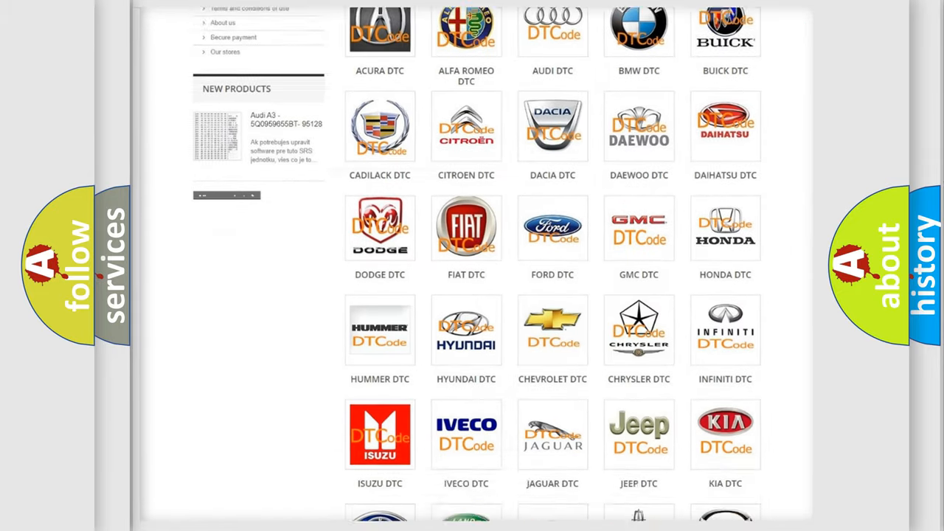
pyautogui.scroll(-3)
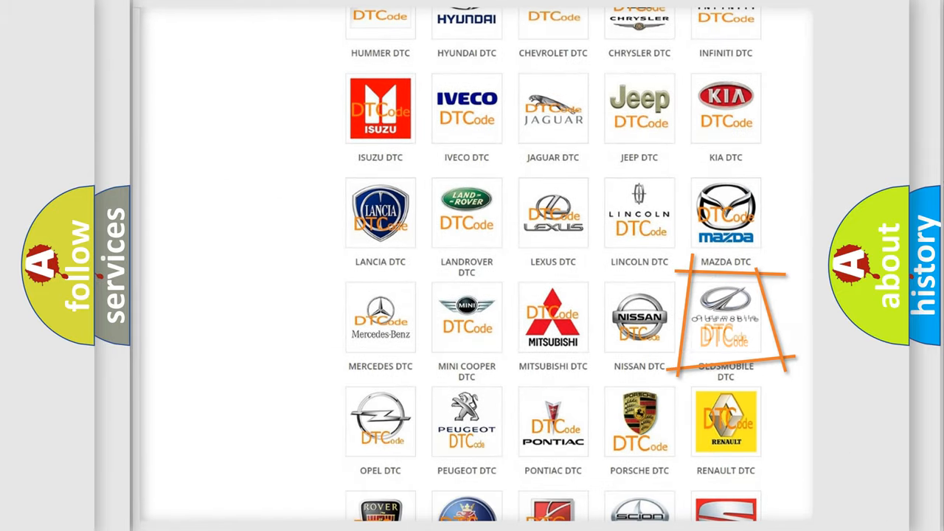